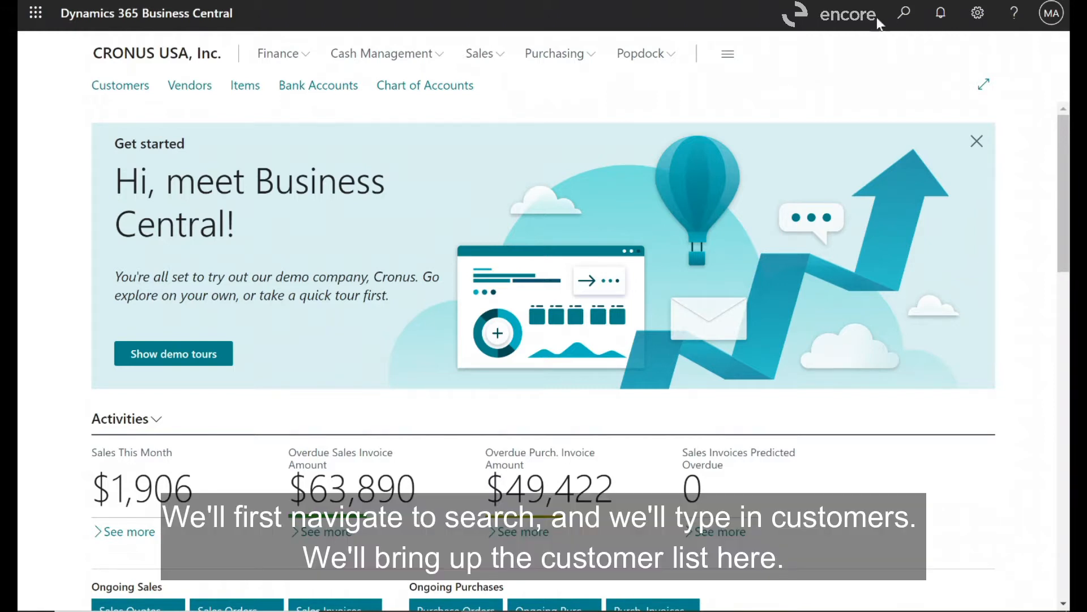
# Search for 'customer' and go to the Customers list for the demo company.
pyautogui.click(903, 13)
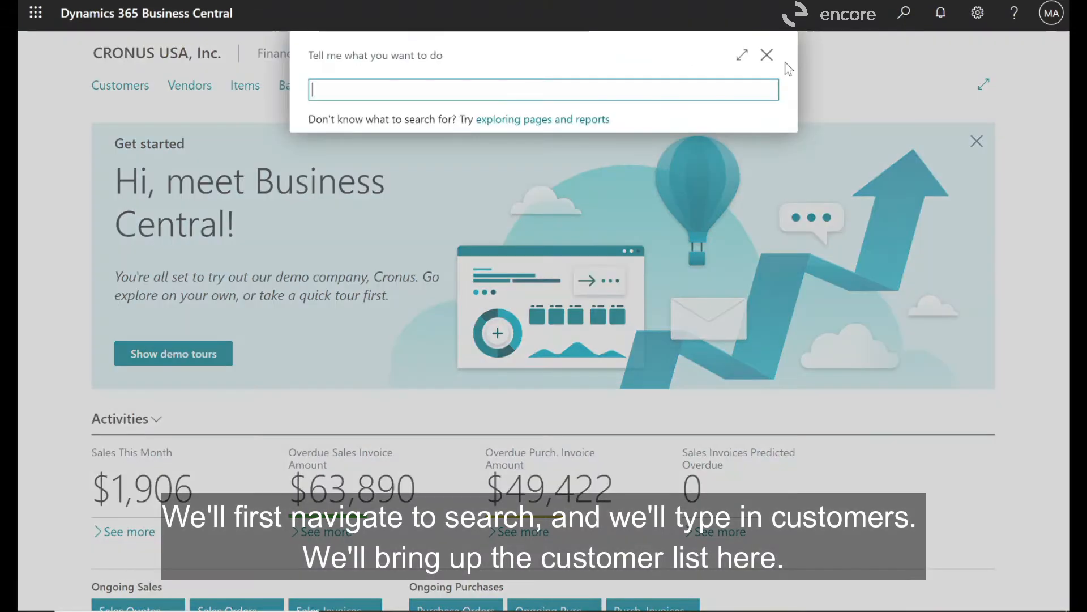
pyautogui.write('customer')
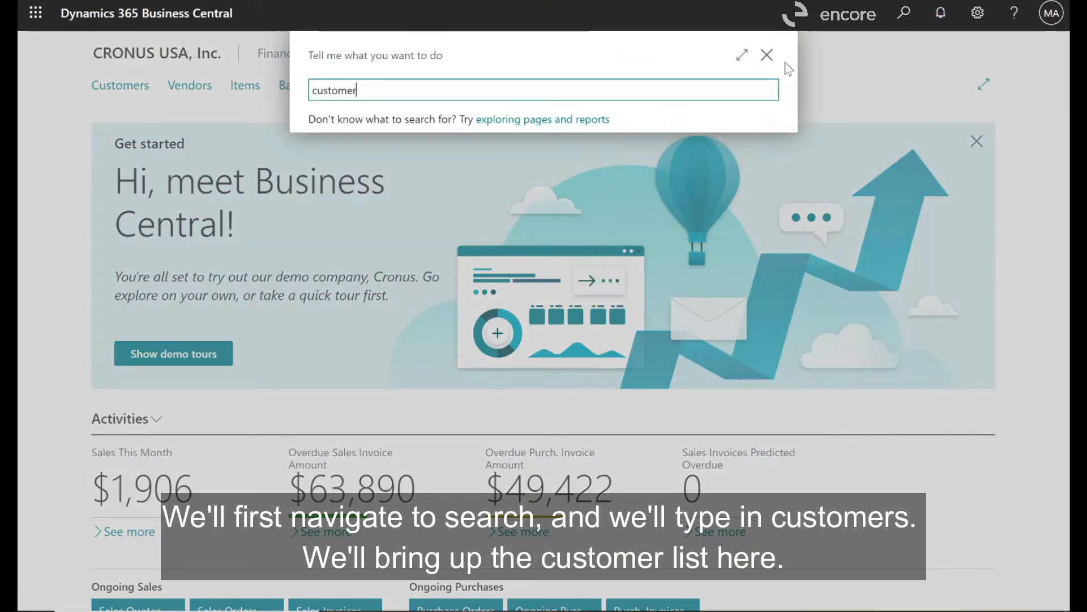
pyautogui.write('customer')
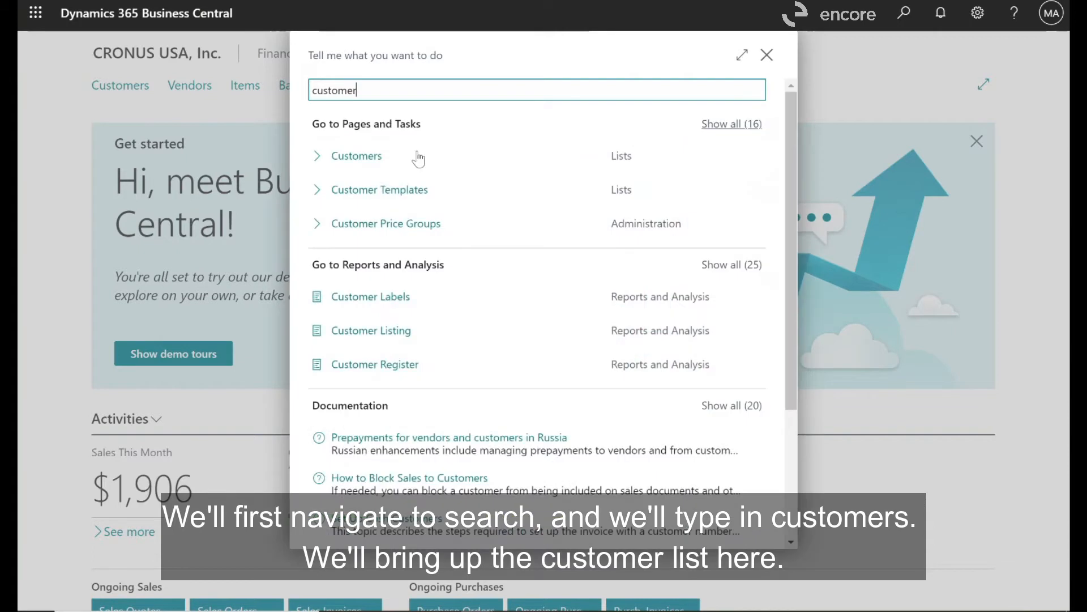
pyautogui.click(357, 155)
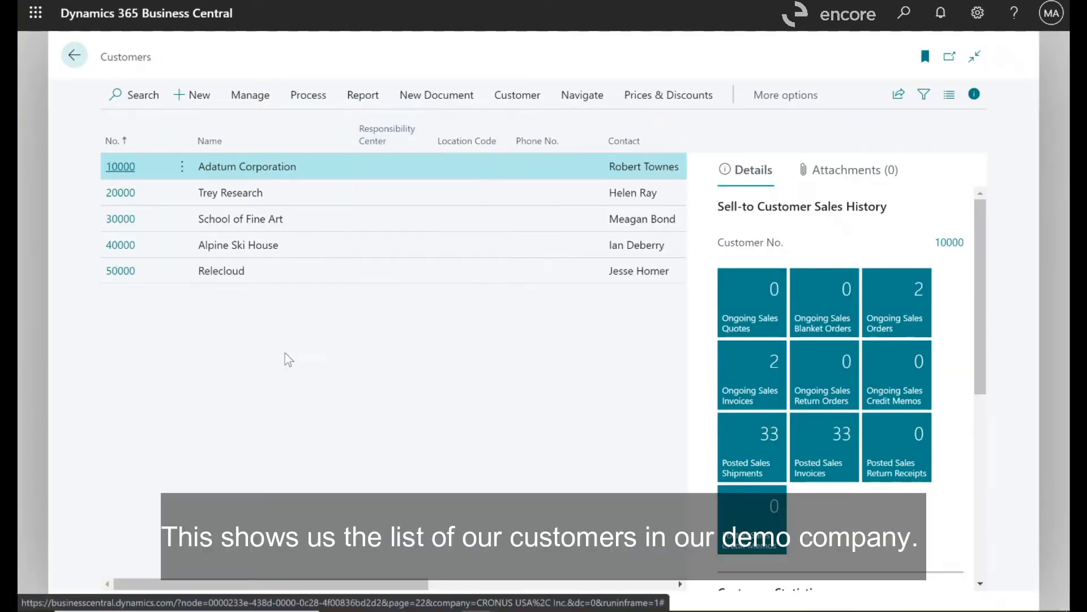
pyautogui.moveTo(279, 352)
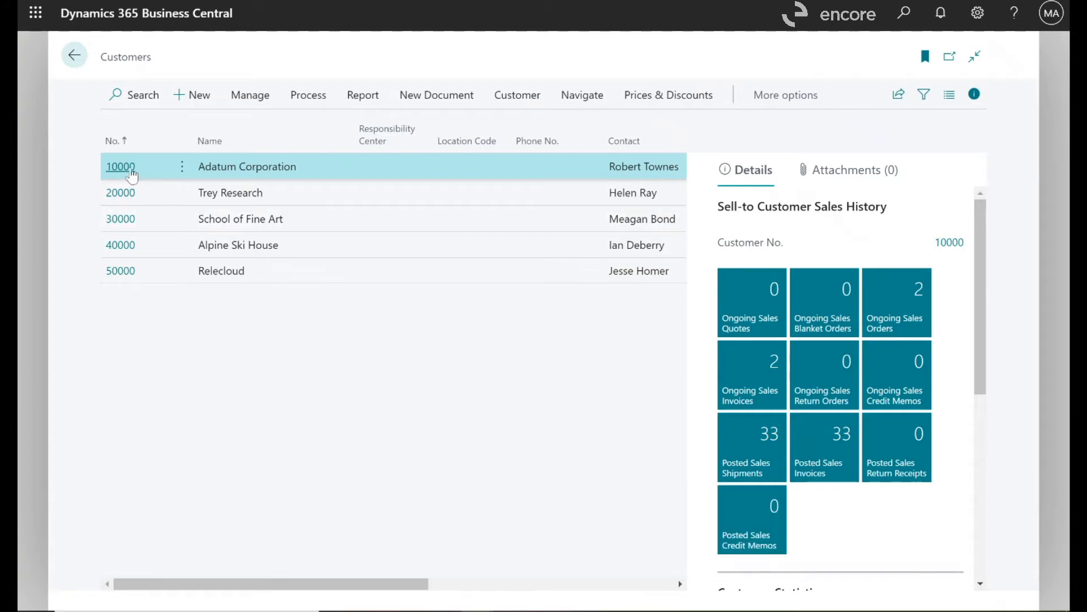
# Open the customer card for 10000 Adatum Corporation.
pyautogui.click(120, 166)
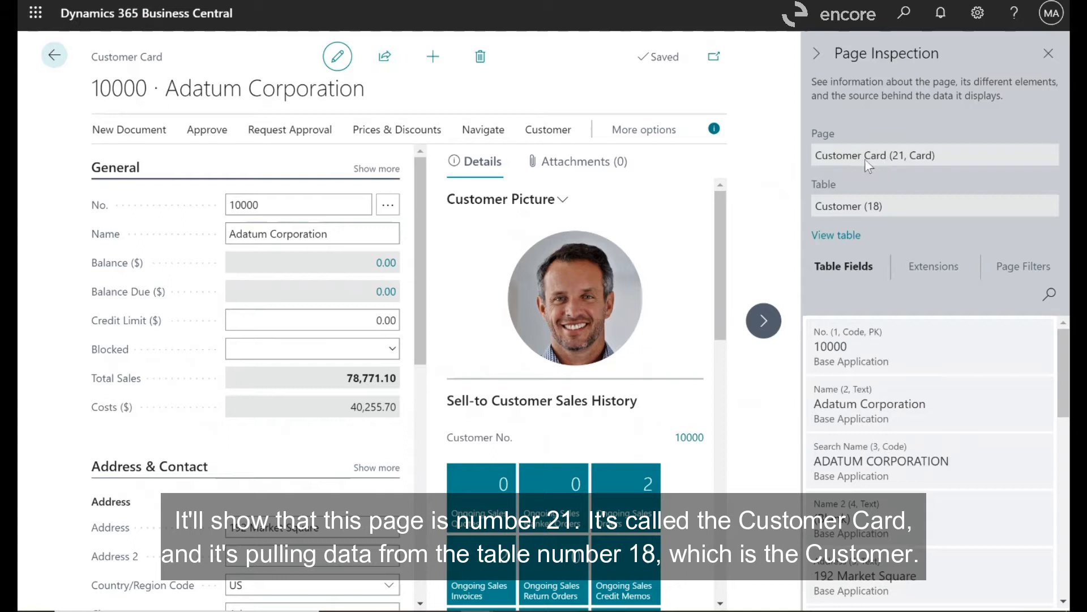
pyautogui.moveTo(878, 221)
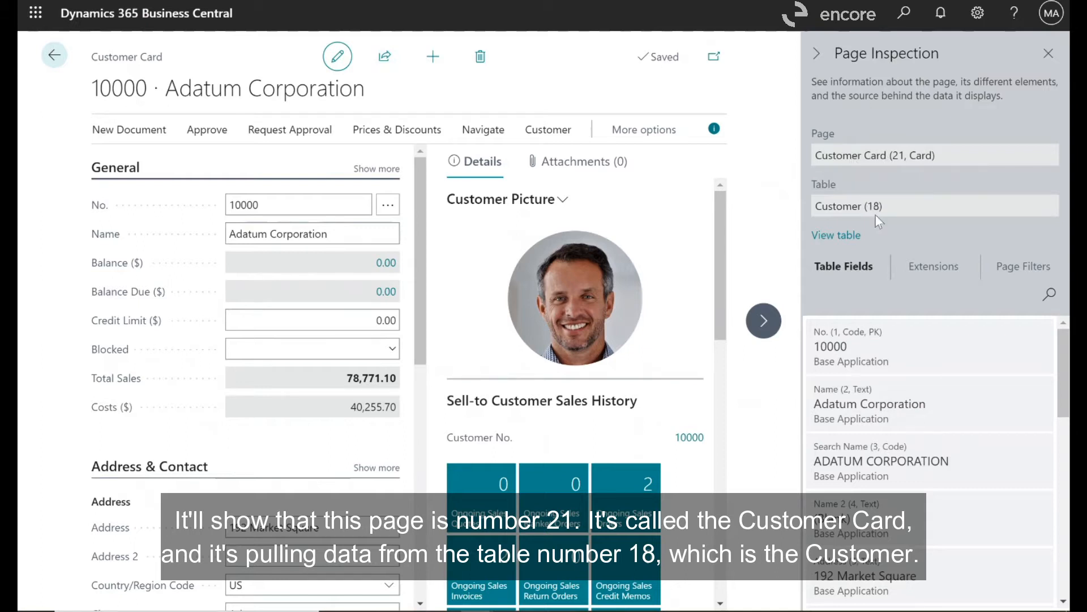
pyautogui.moveTo(854, 219)
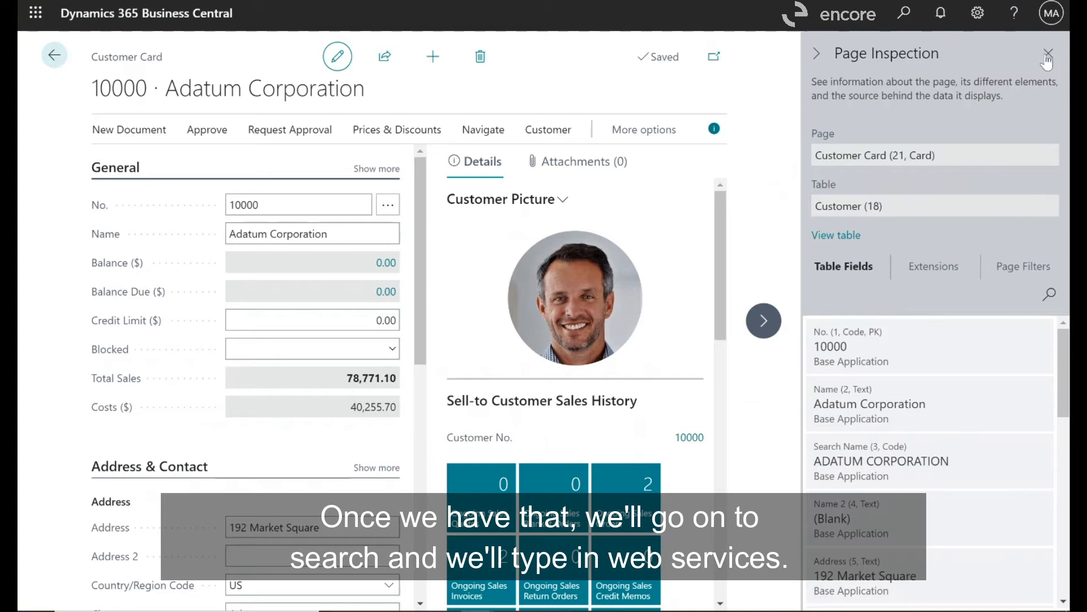
# Leave page inspection and go to the Web Services list via the page search.
pyautogui.click(1048, 53)
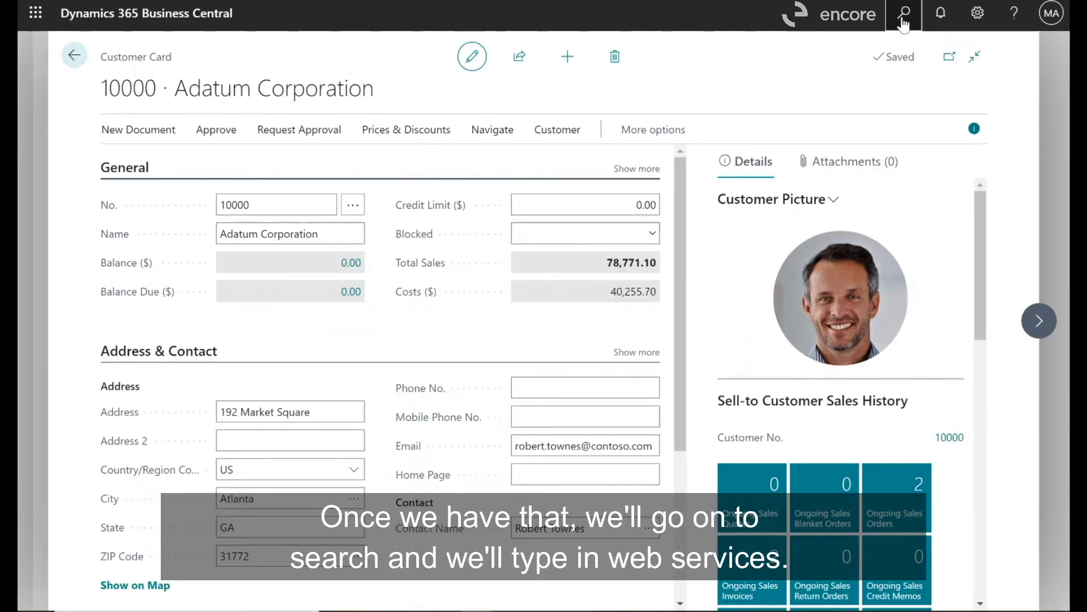
pyautogui.click(903, 13)
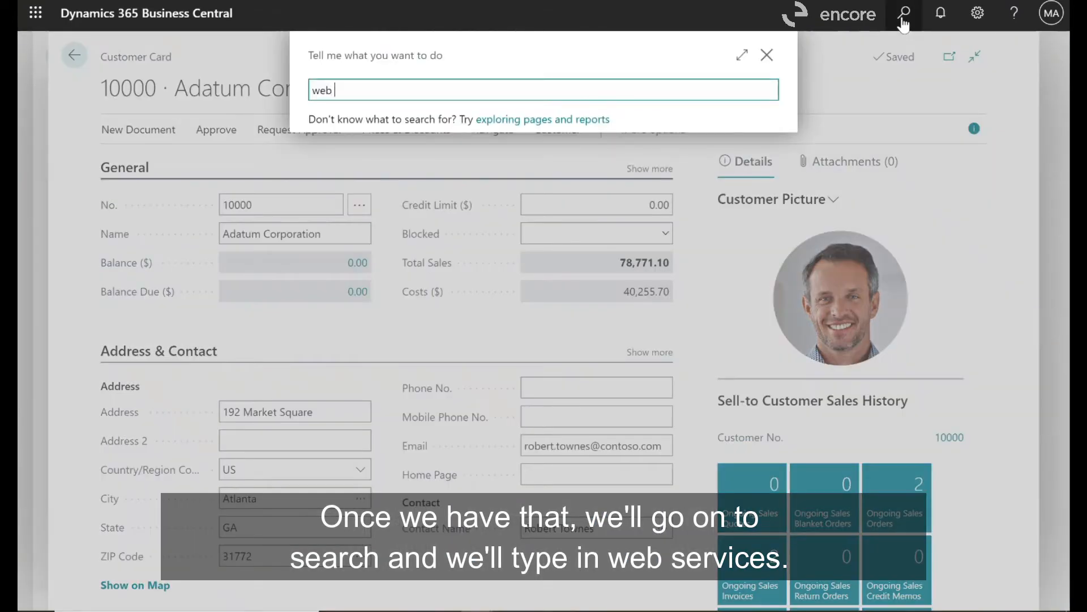
pyautogui.write('services')
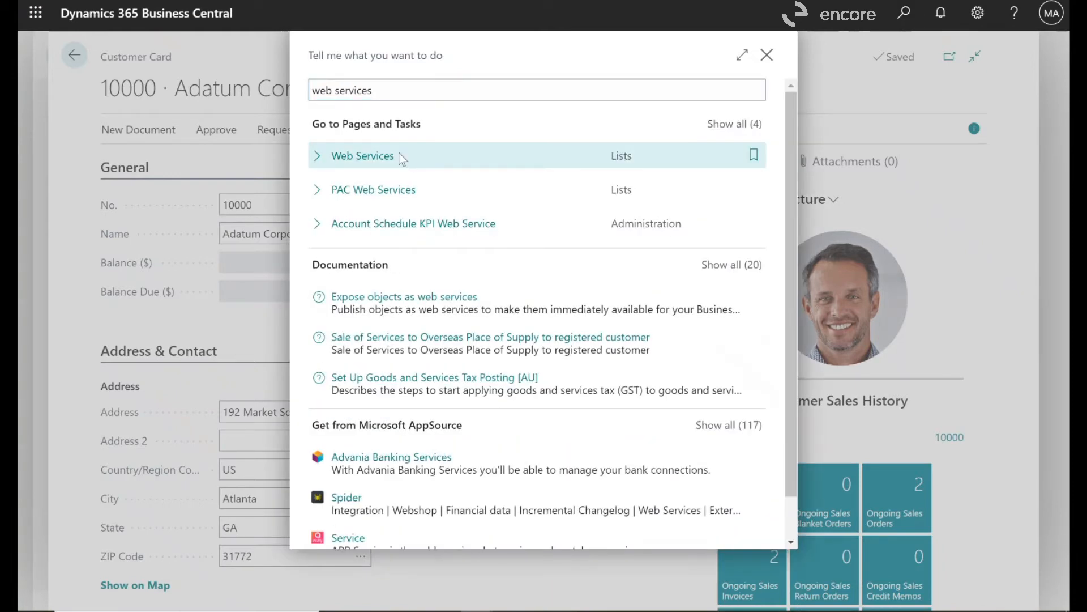
pyautogui.click(363, 155)
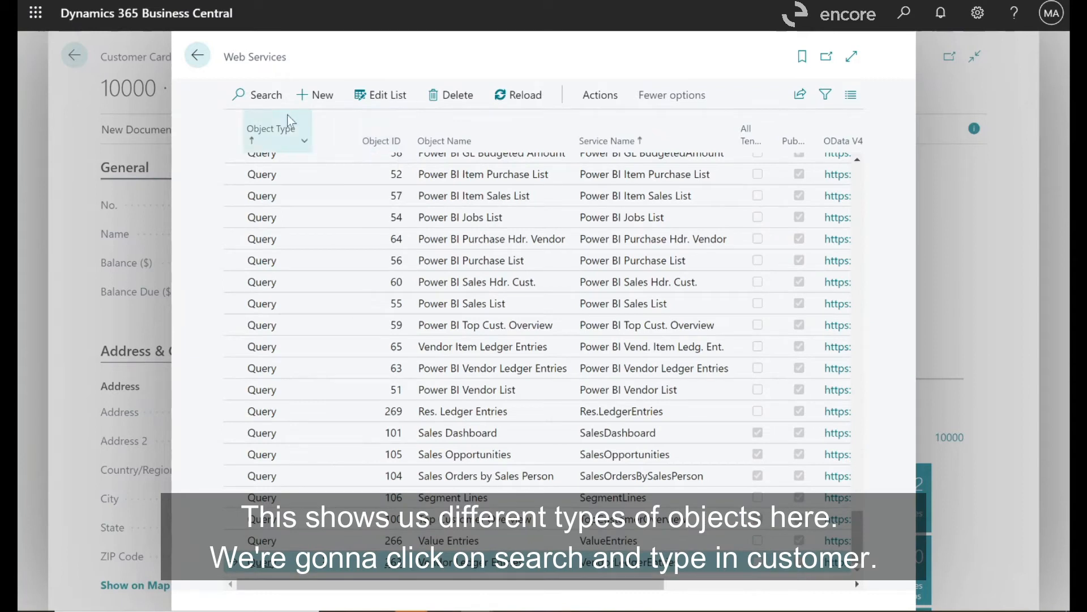
# Filter the web services by 'customer' and copy the Customer Card OData V4 link address.
pyautogui.write('cus')
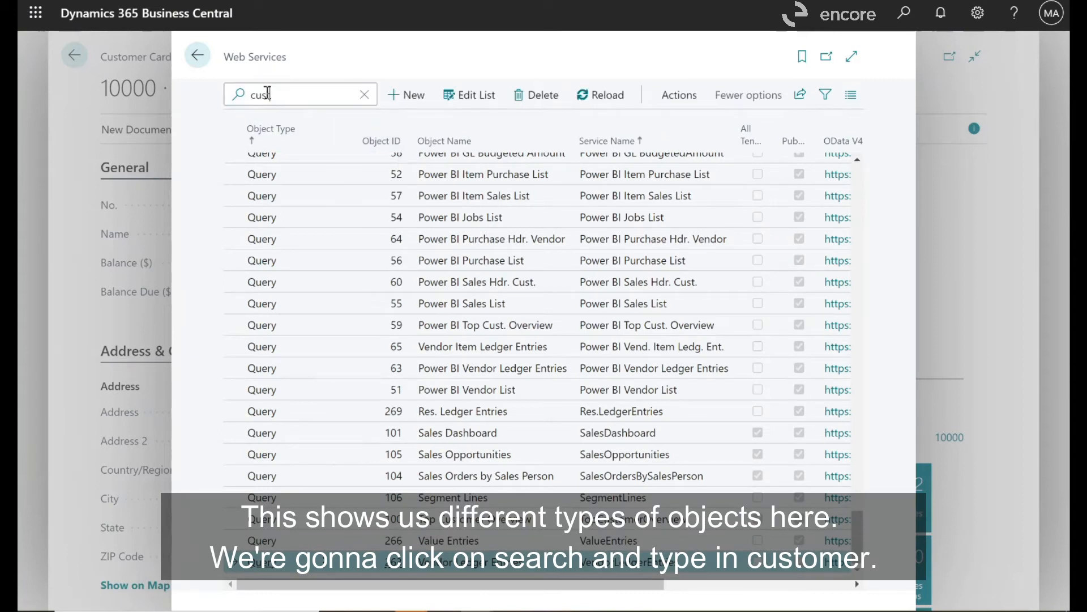
pyautogui.write('tomer')
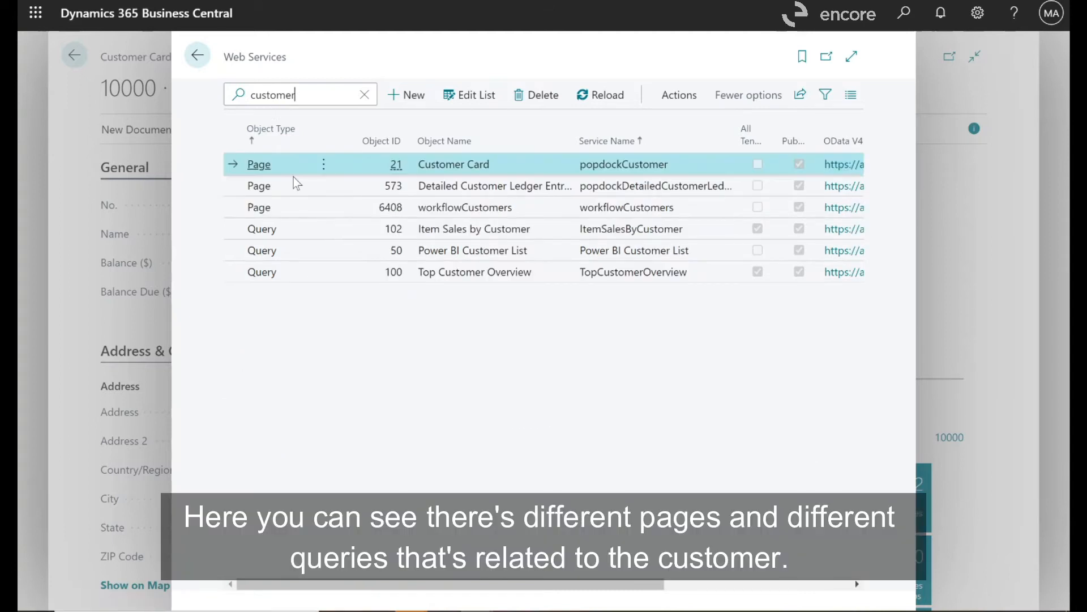
pyautogui.moveTo(453, 206)
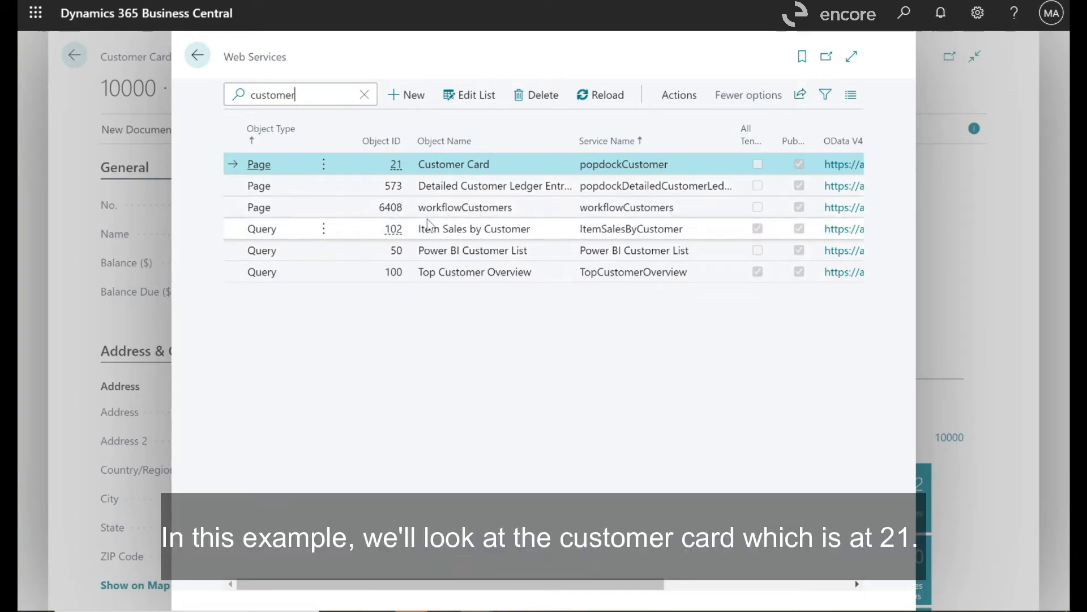
pyautogui.moveTo(486, 174)
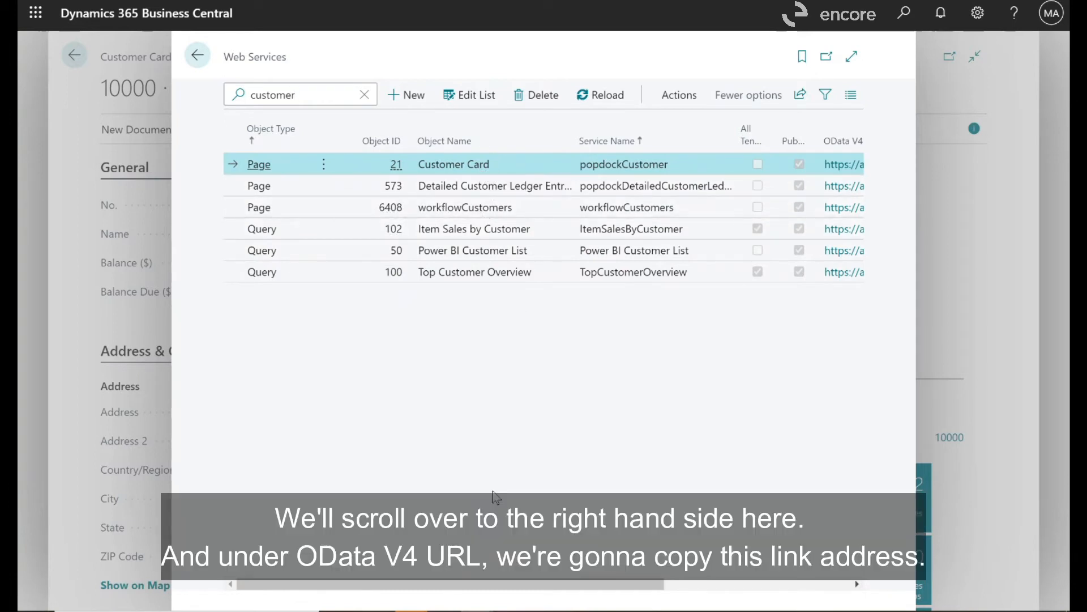
pyautogui.hscroll(3)
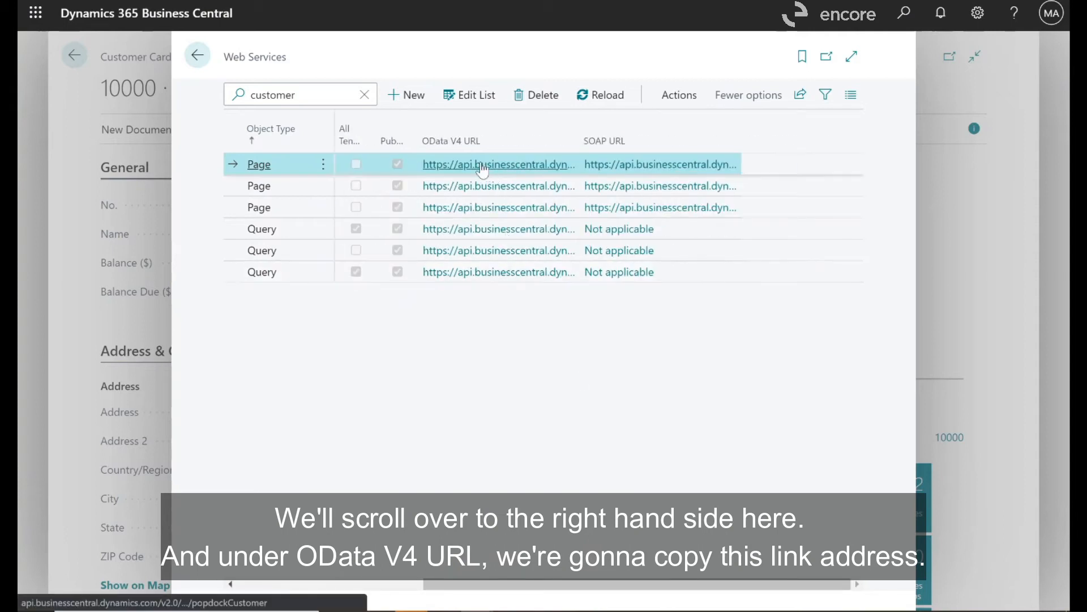
pyautogui.rightClick(498, 163)
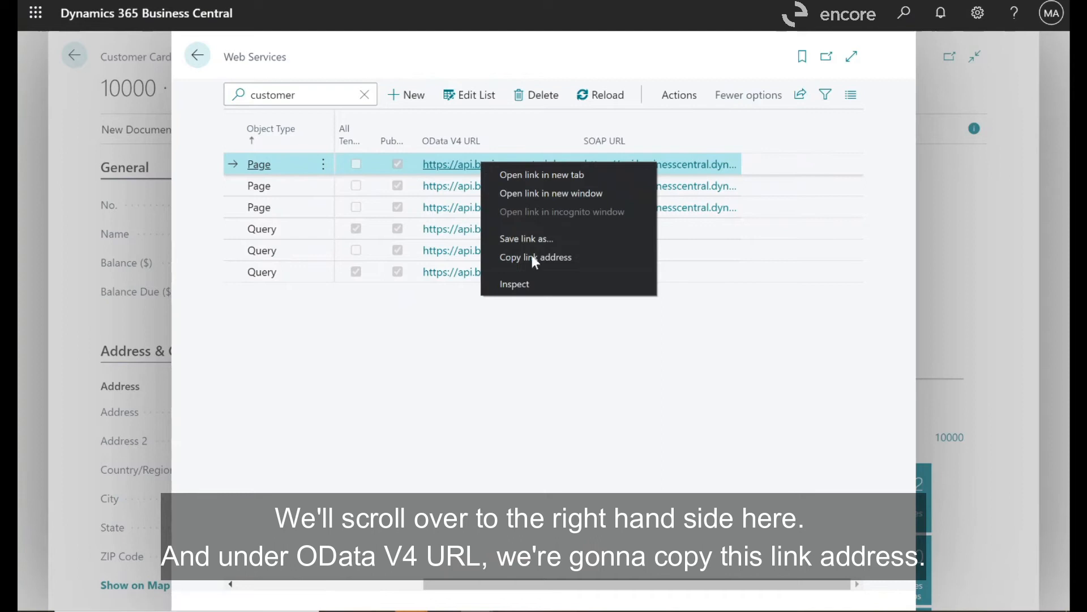
pyautogui.click(536, 257)
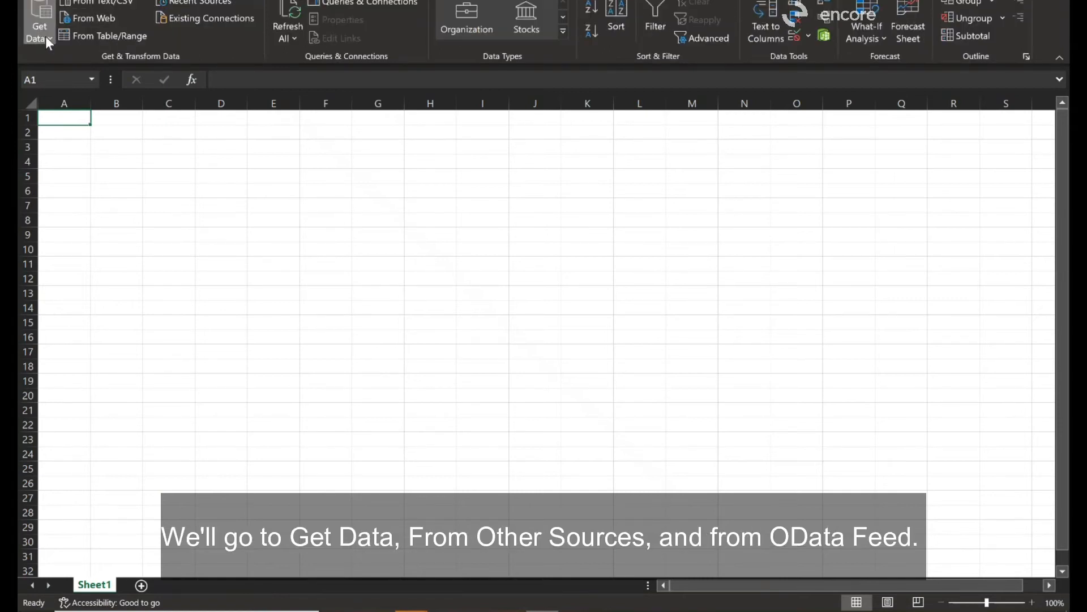
# Start a Get Data > From OData Feed connection with the pasted Customer Card URL and Basic mode.
pyautogui.click(39, 23)
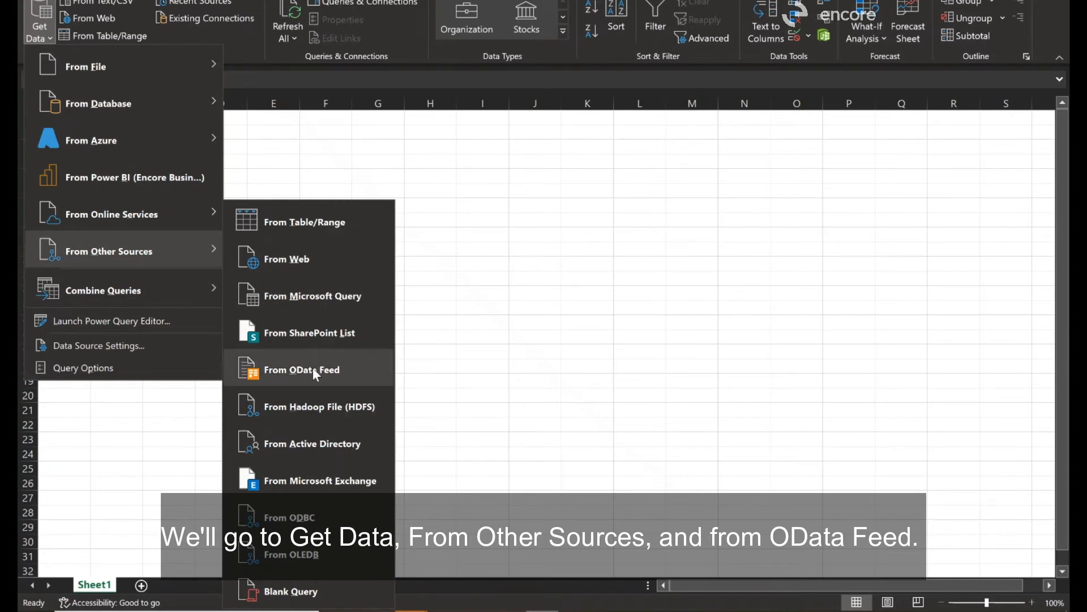
pyautogui.click(301, 369)
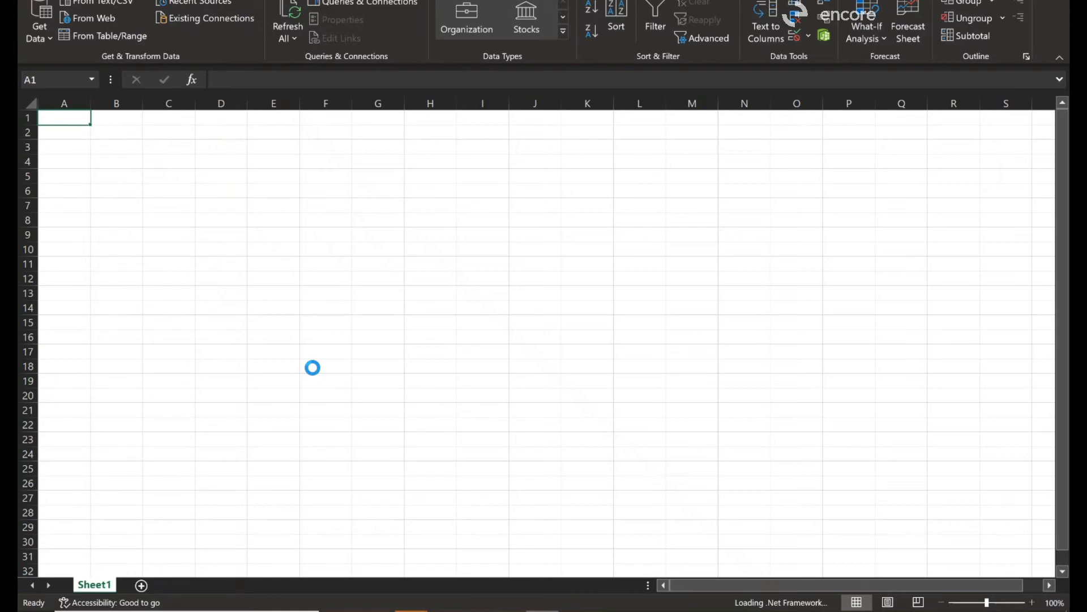
pyautogui.moveTo(317, 373)
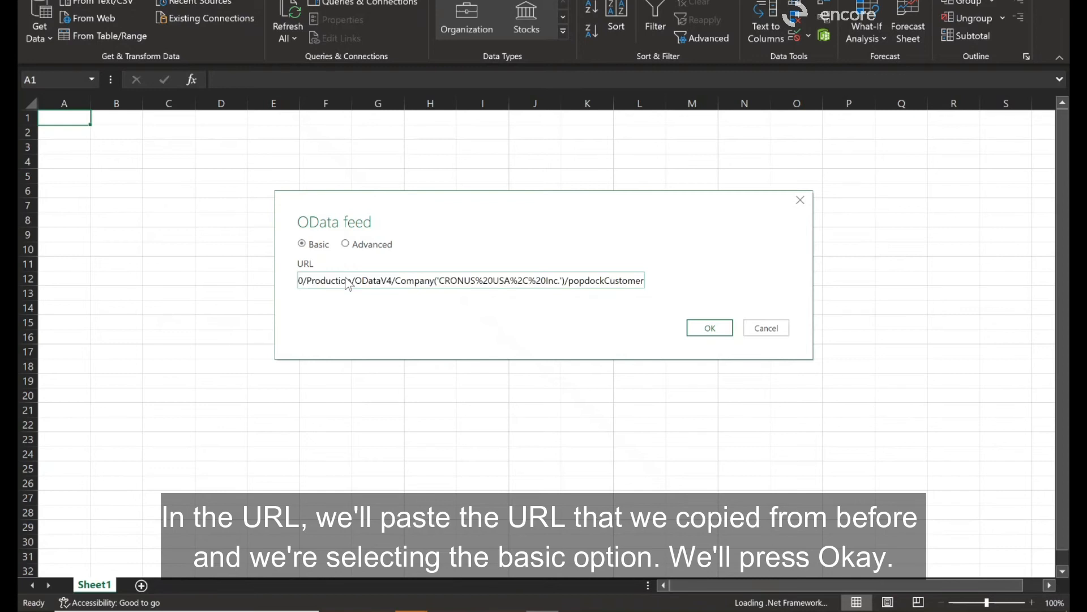
pyautogui.click(708, 327)
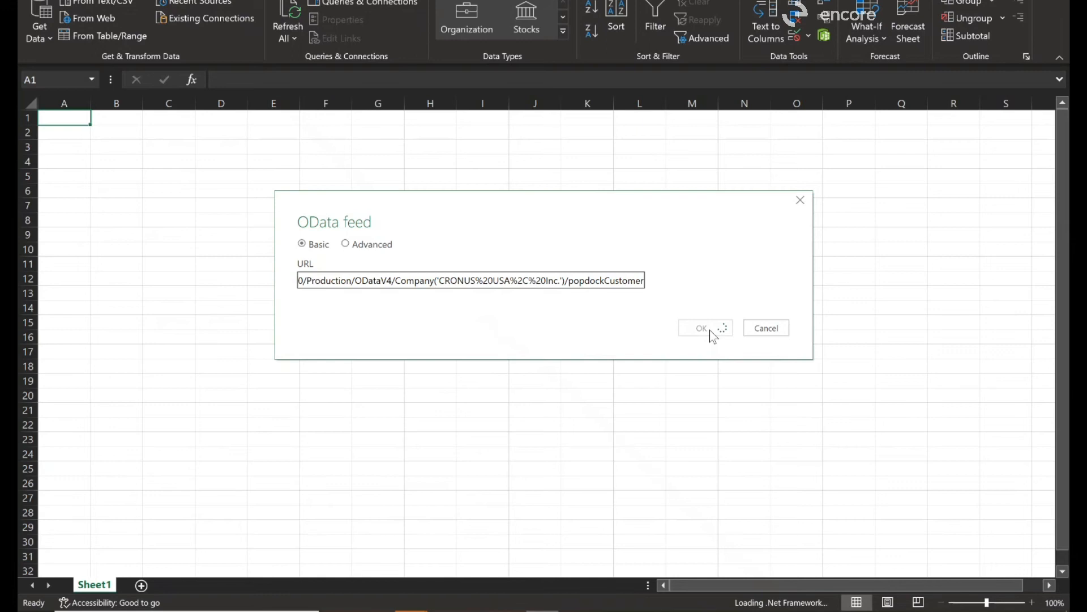
# Confirm the feed and load the previewed customer records into the worksheet.
pyautogui.click(701, 327)
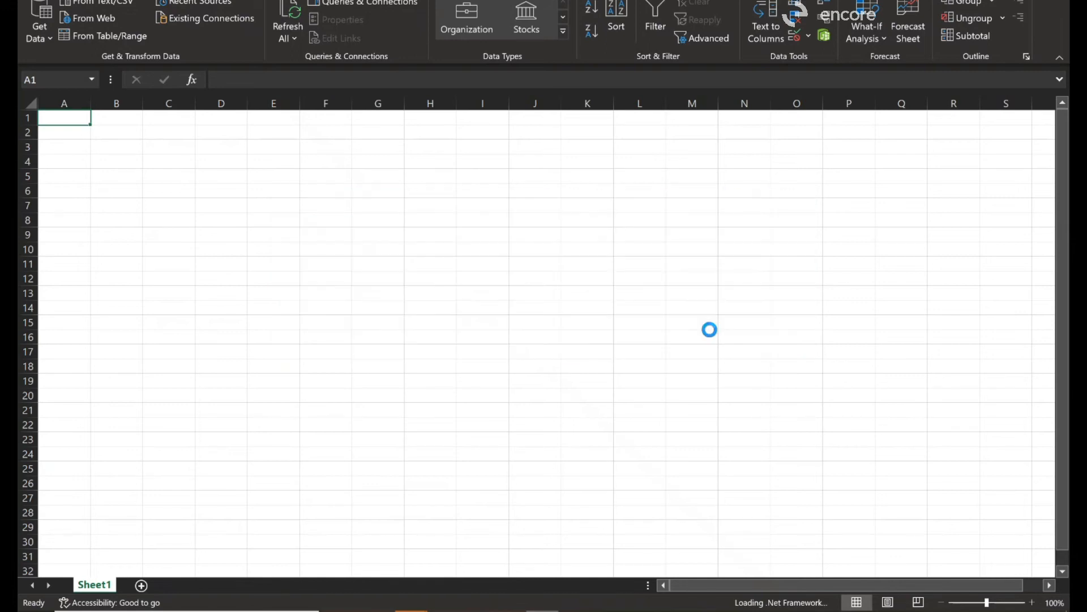
pyautogui.moveTo(718, 333)
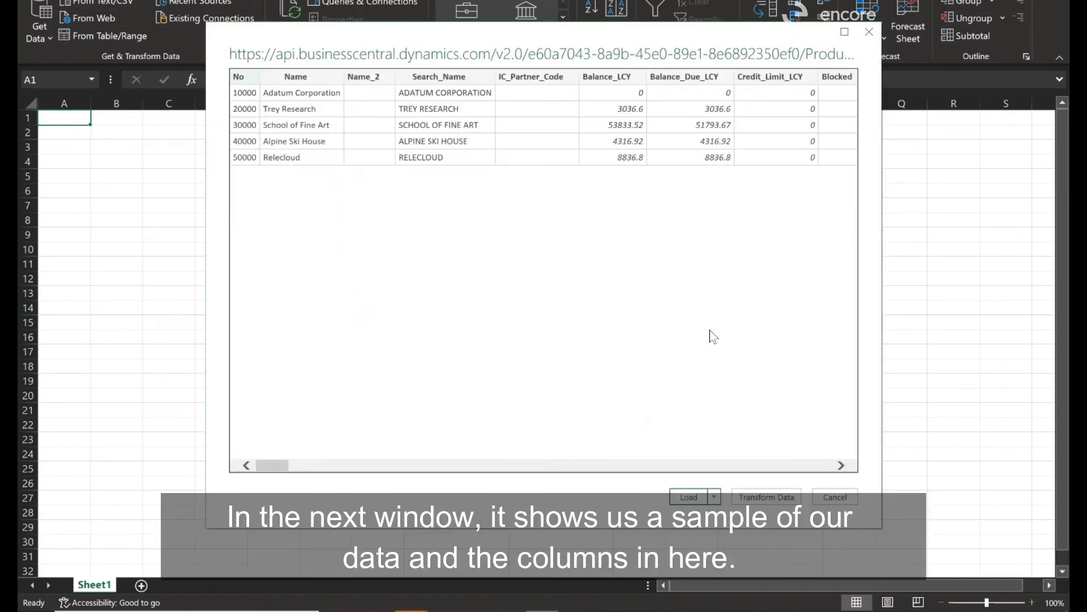
pyautogui.moveTo(483, 147)
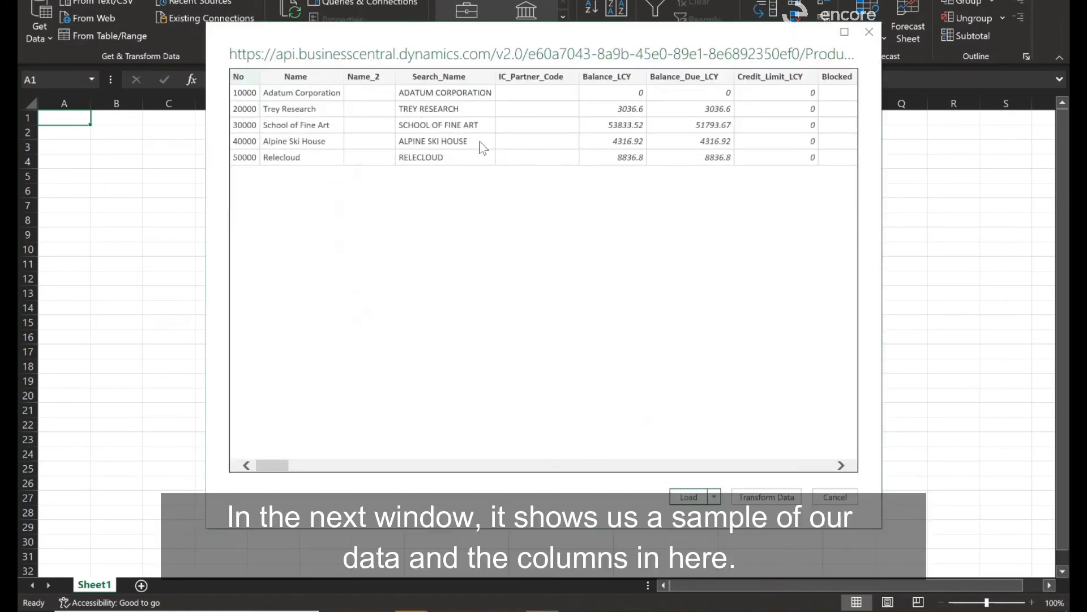
pyautogui.moveTo(747, 418)
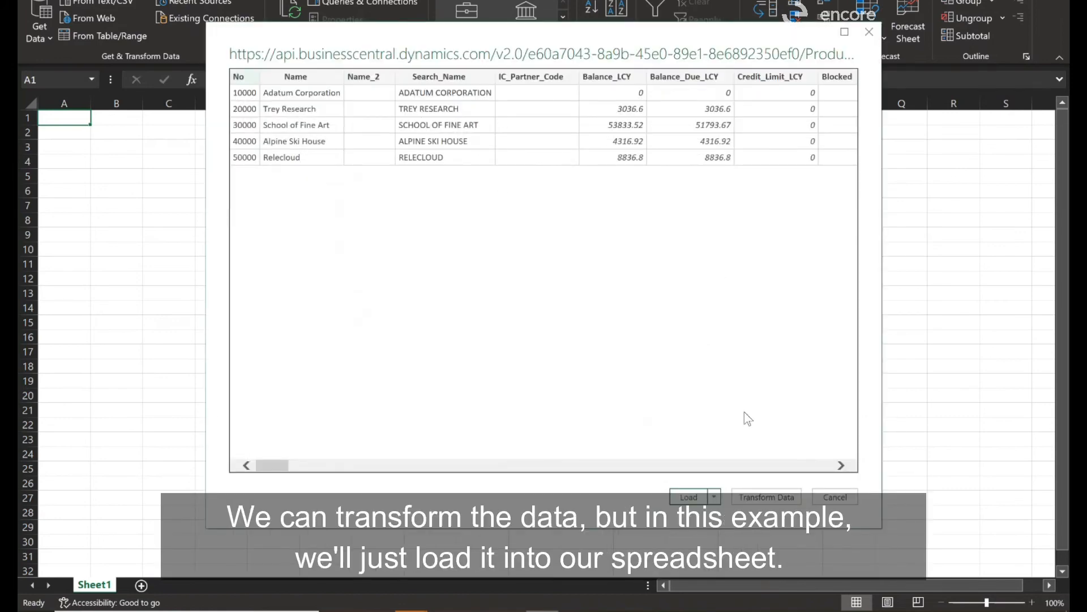
pyautogui.moveTo(719, 420)
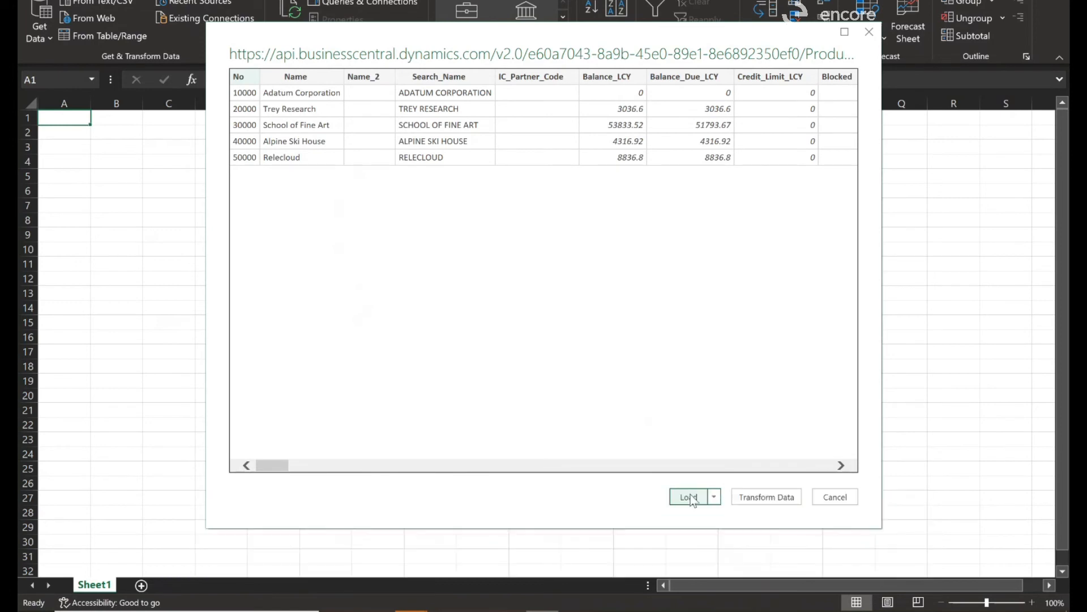
pyautogui.click(687, 496)
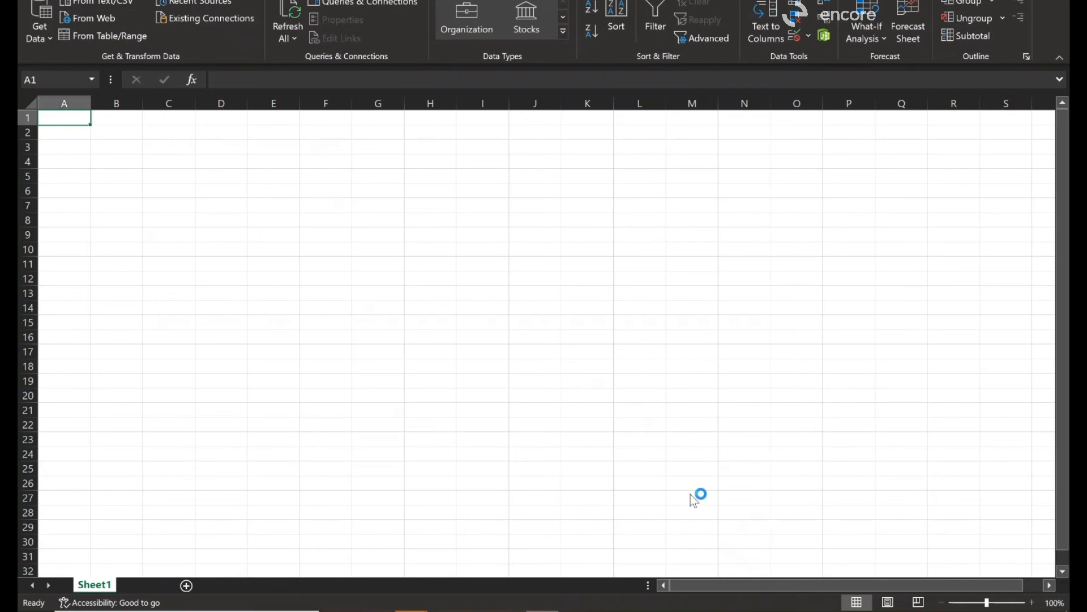